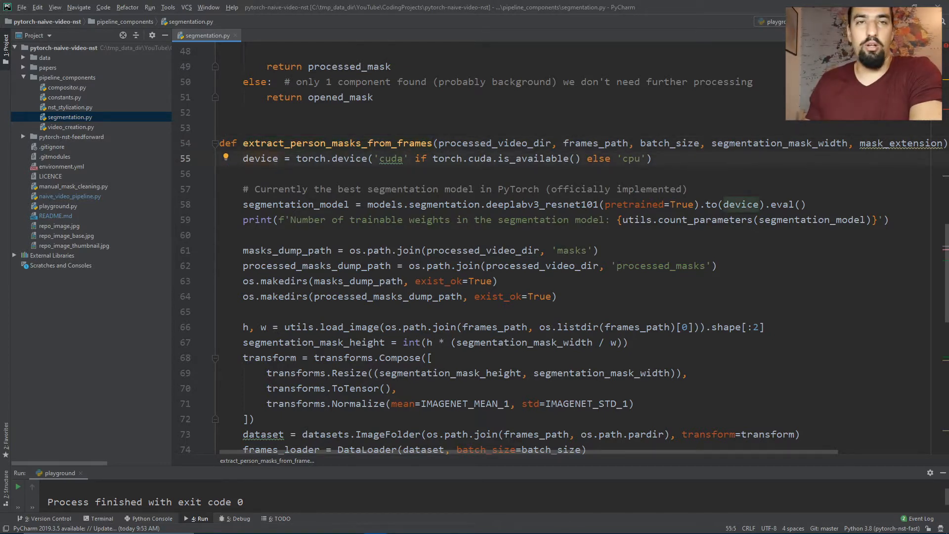
# Step: Mark the pretrained argument, the model's eval call and segmentation_mask_height in the resize transform
pyautogui.scroll(3)
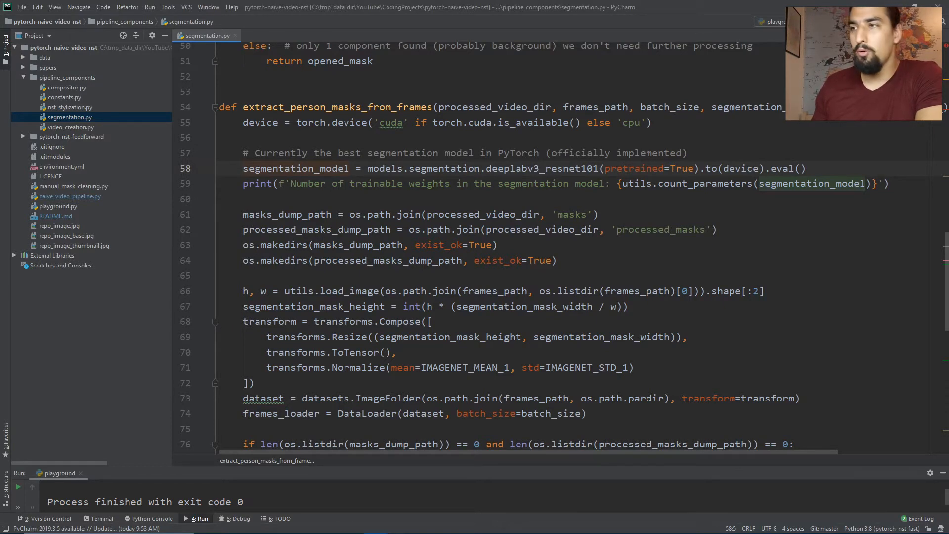
pyautogui.scroll(-3)
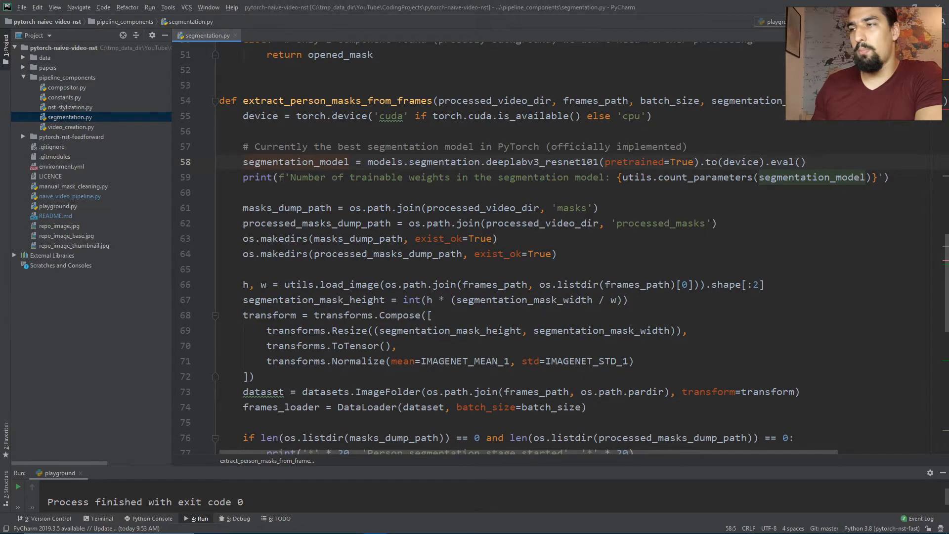
pyautogui.doubleClick(634, 161)
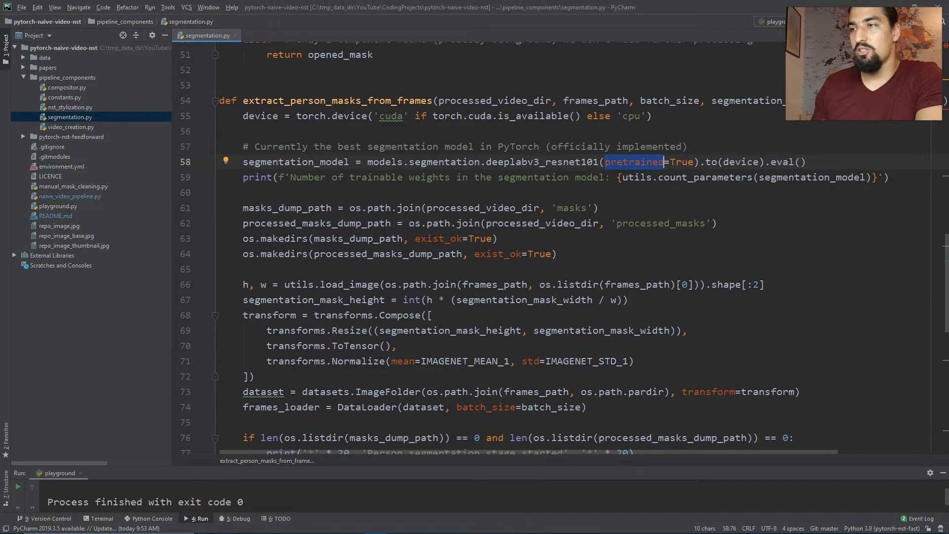
pyautogui.doubleClick(739, 161)
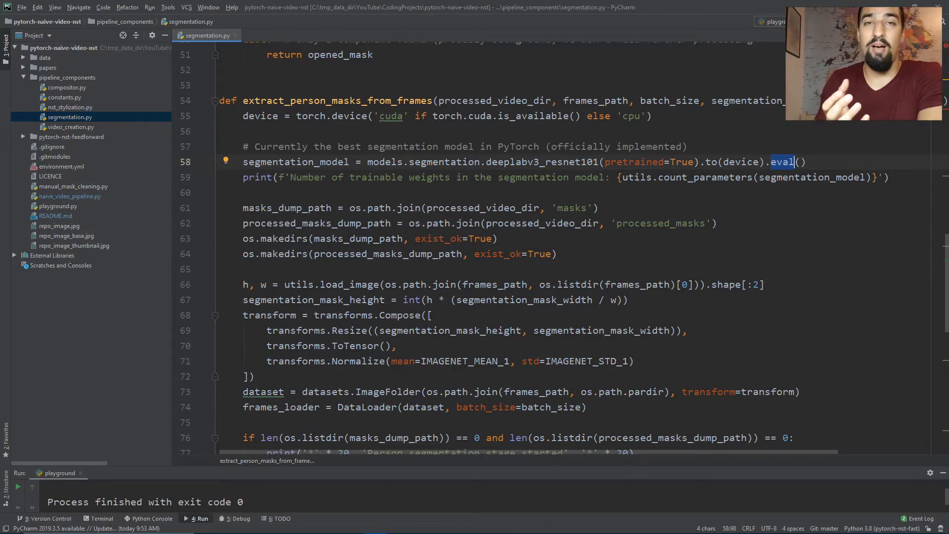
pyautogui.scroll(-3)
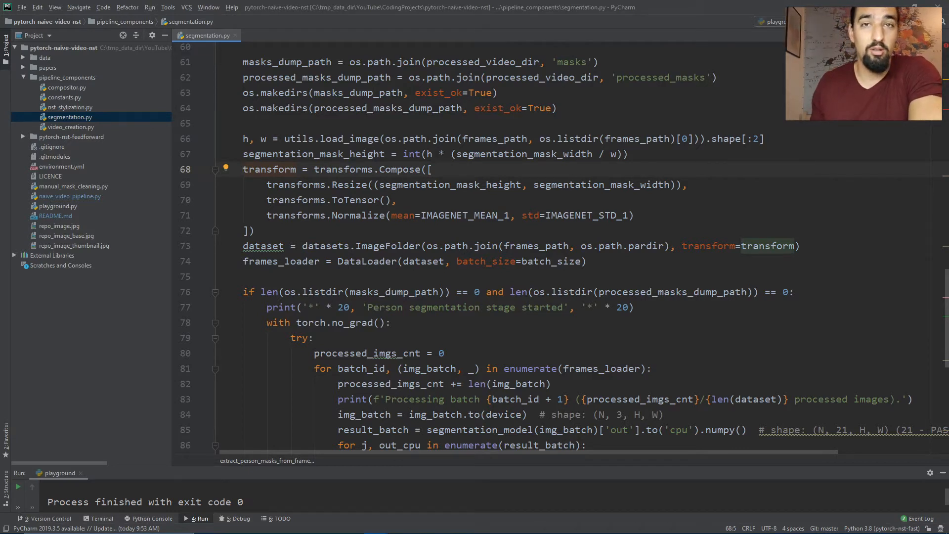
pyautogui.doubleClick(449, 185)
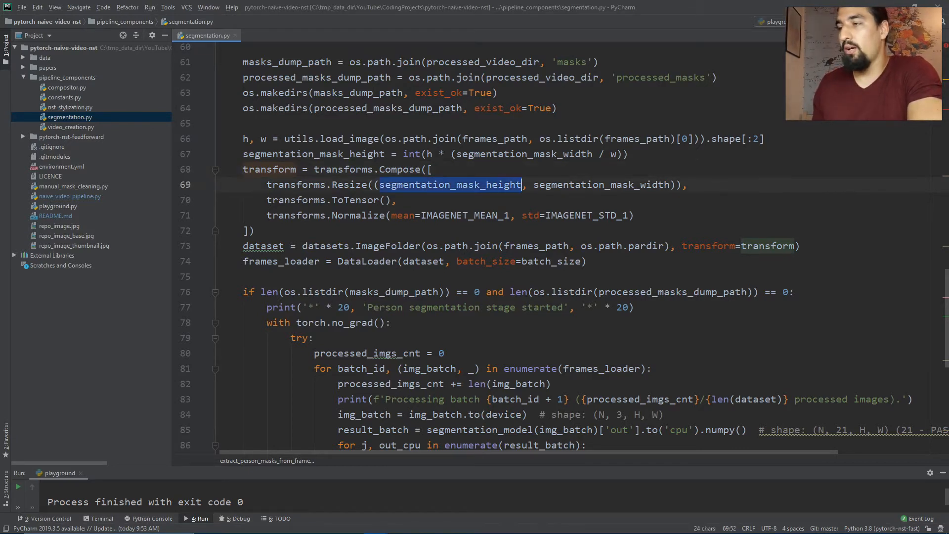
# Step: Mark the dataset variable being explained and scroll through the surrounding loader code
pyautogui.scroll(-3)
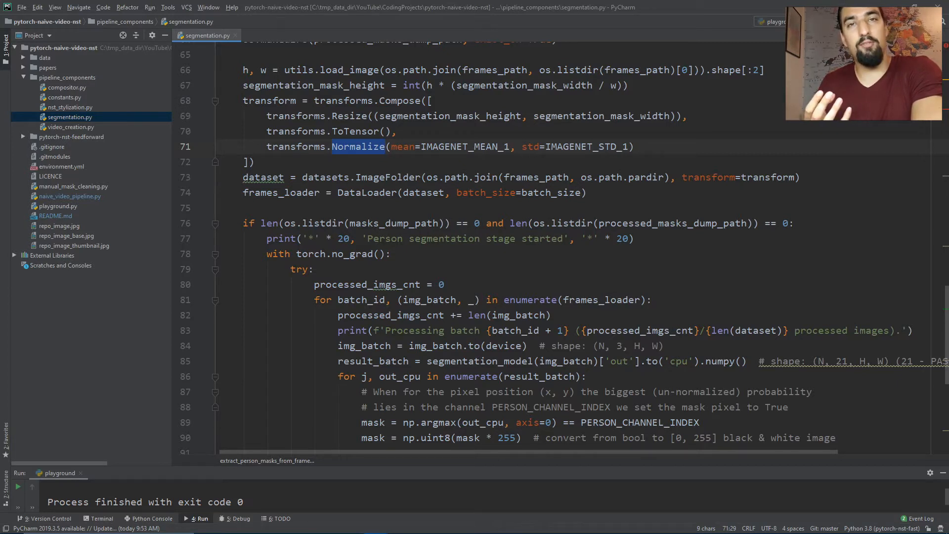
pyautogui.scroll(3)
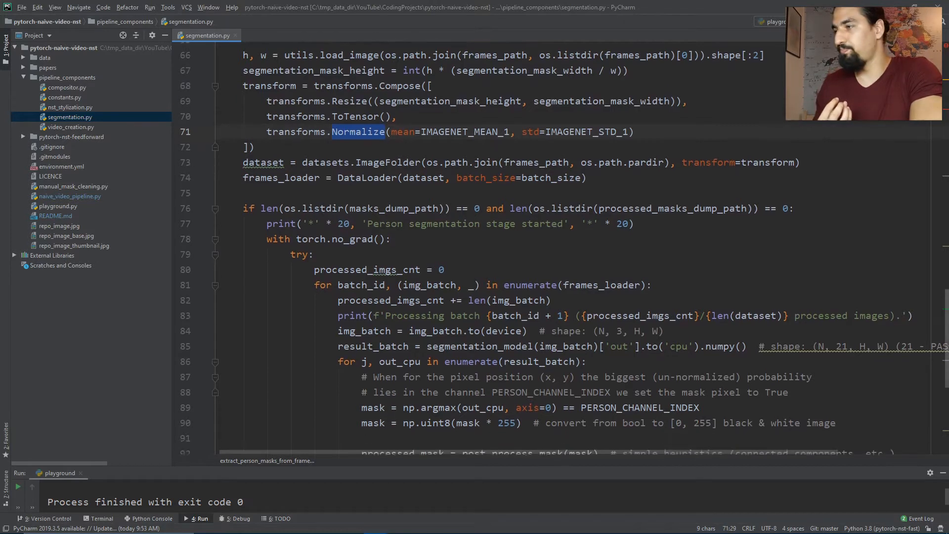
pyautogui.doubleClick(263, 161)
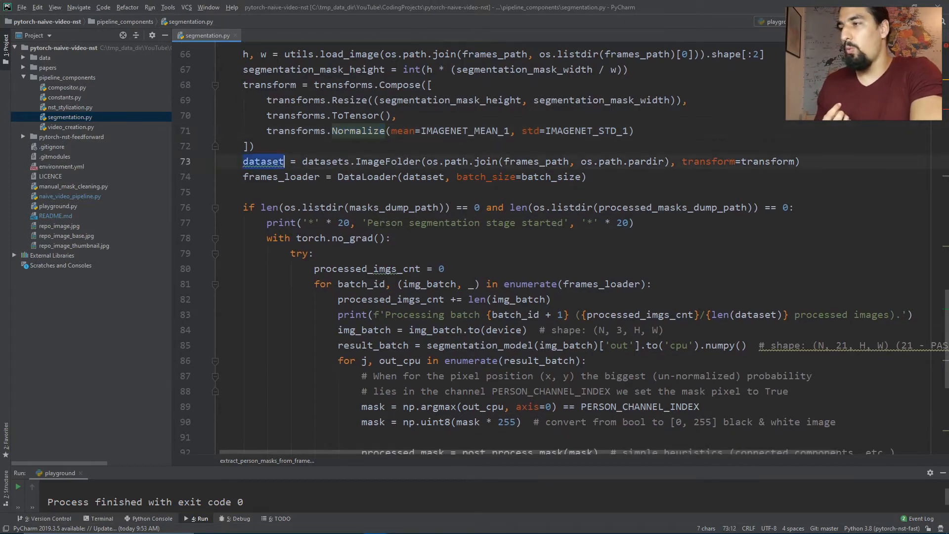
pyautogui.scroll(3)
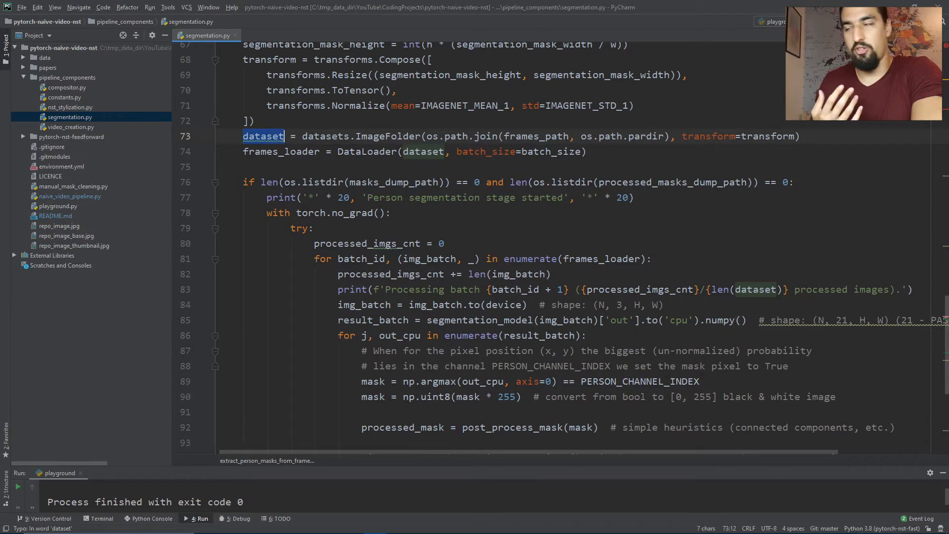
pyautogui.scroll(-3)
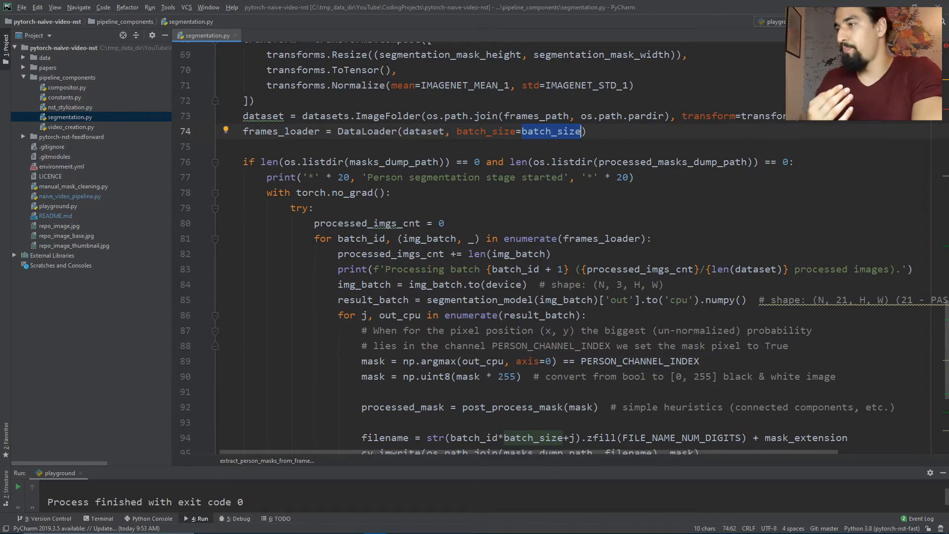
pyautogui.scroll(-3)
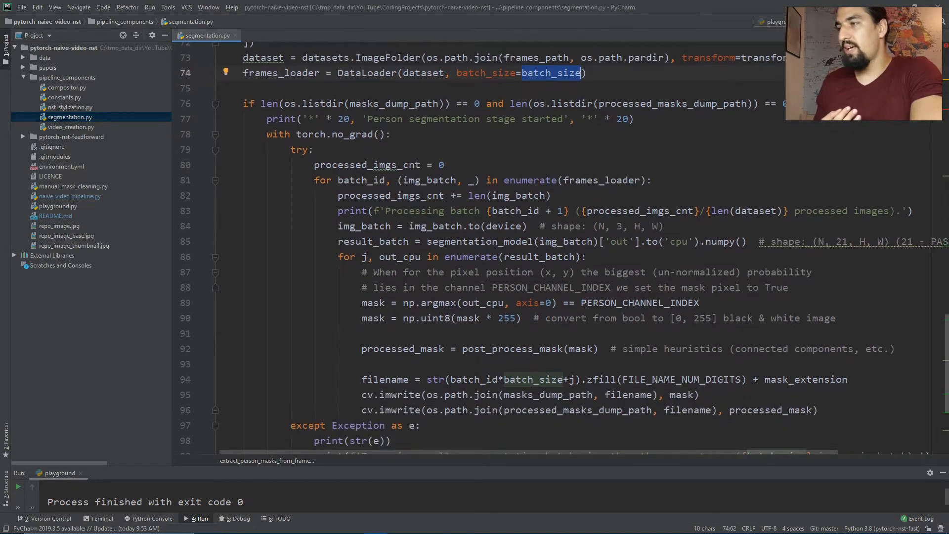
pyautogui.scroll(-3)
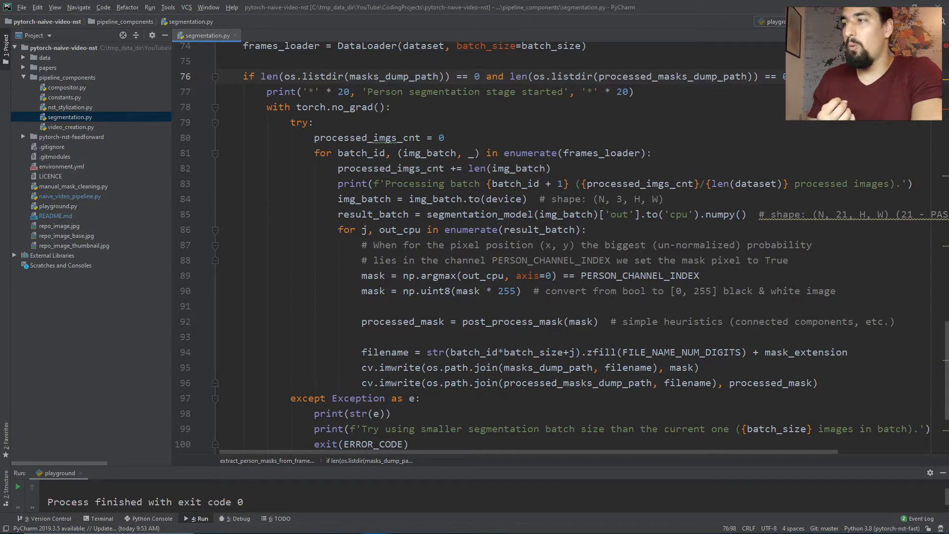
# Step: Mark img_batch where it enters the model and scroll down to the mask extraction loop
pyautogui.scroll(3)
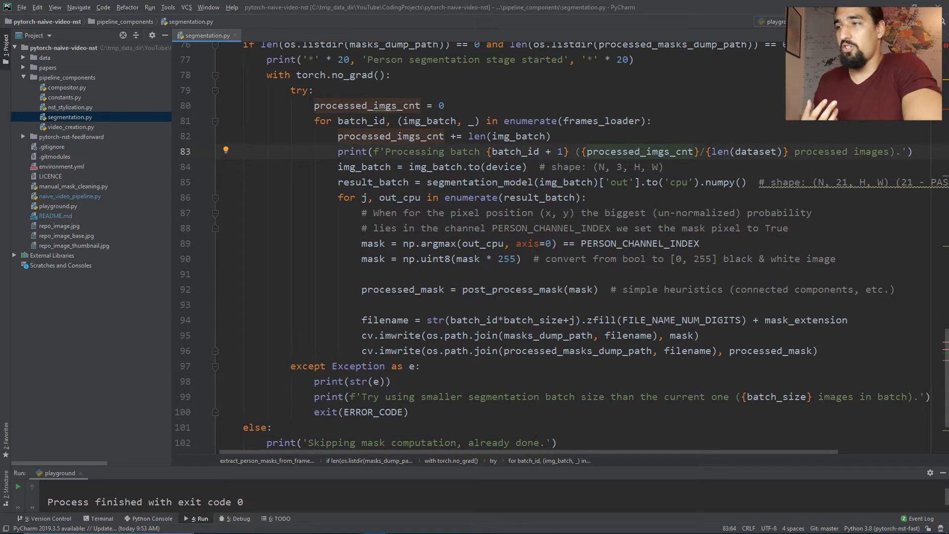
pyautogui.doubleClick(602, 121)
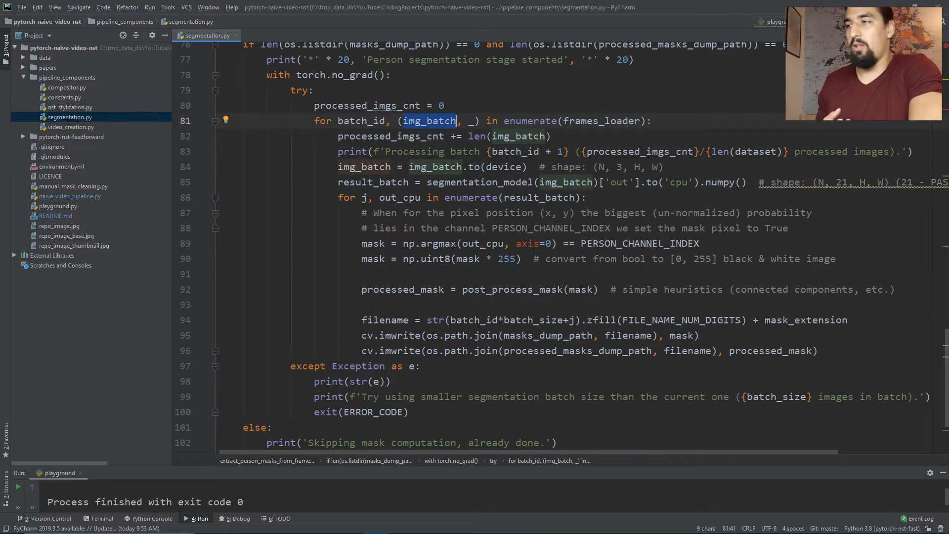
pyautogui.click(435, 166)
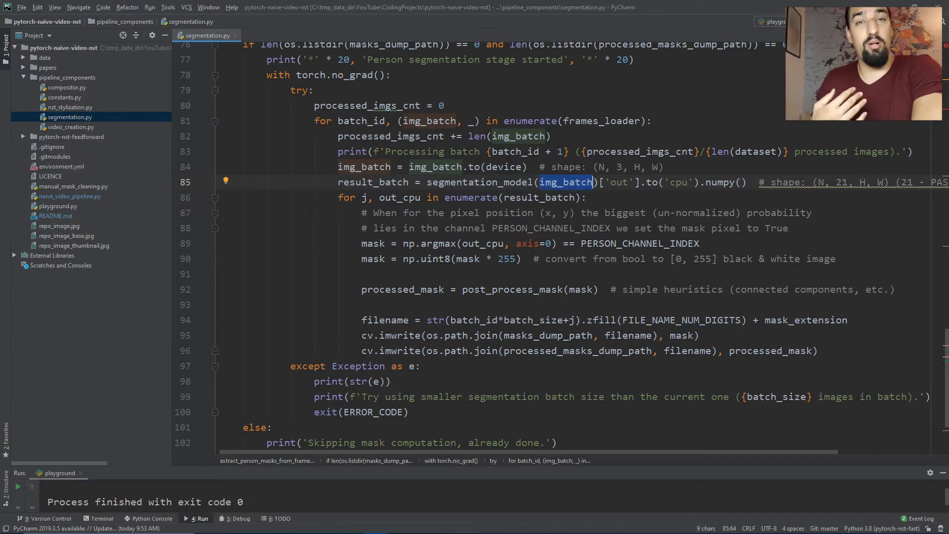
pyautogui.scroll(-3)
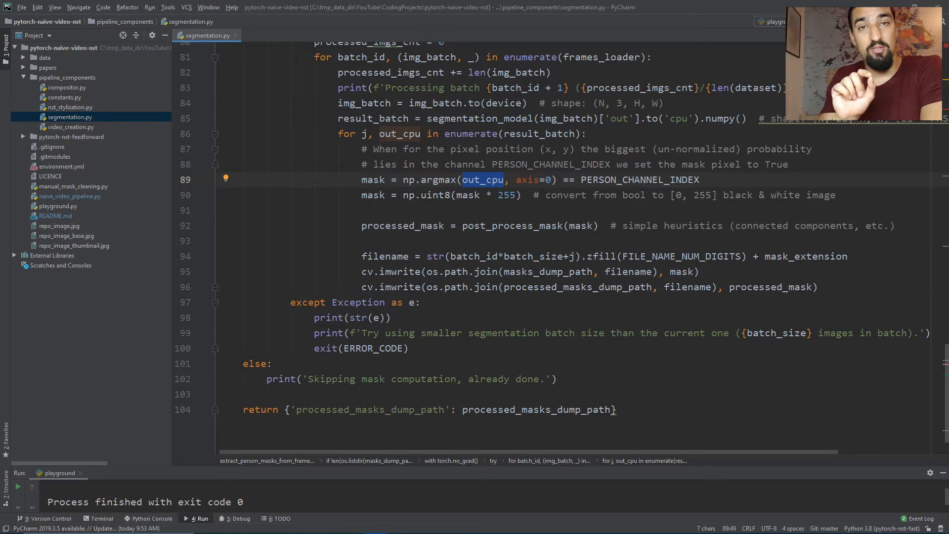
pyautogui.doubleClick(640, 179)
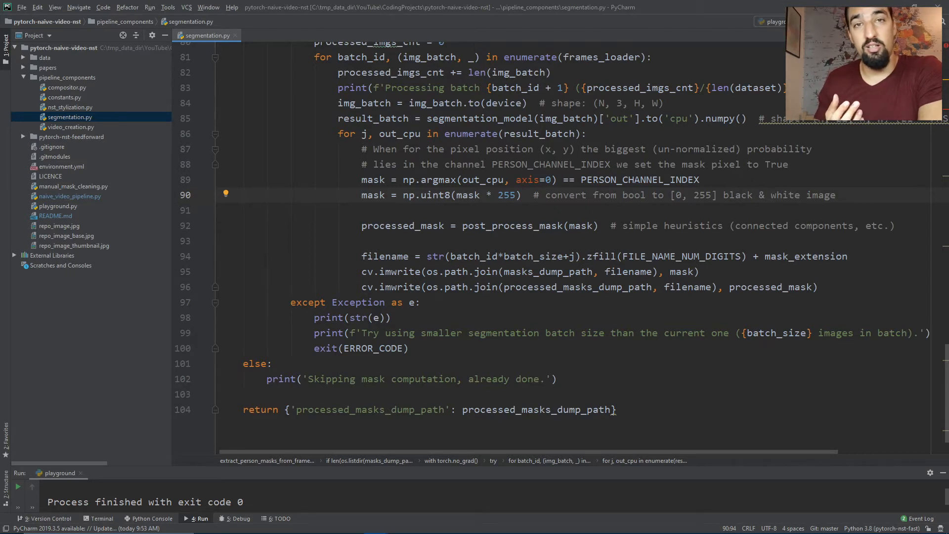
pyautogui.scroll(3)
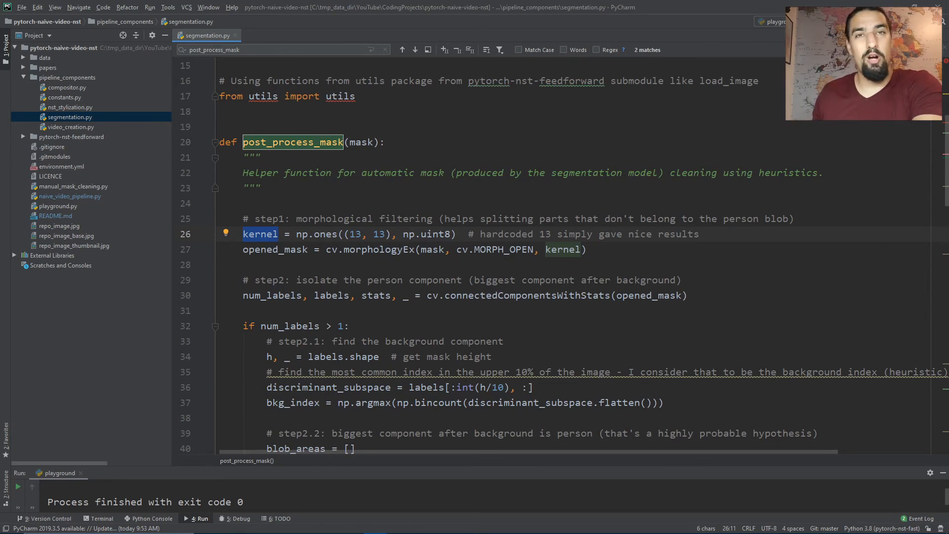
pyautogui.scroll(-3)
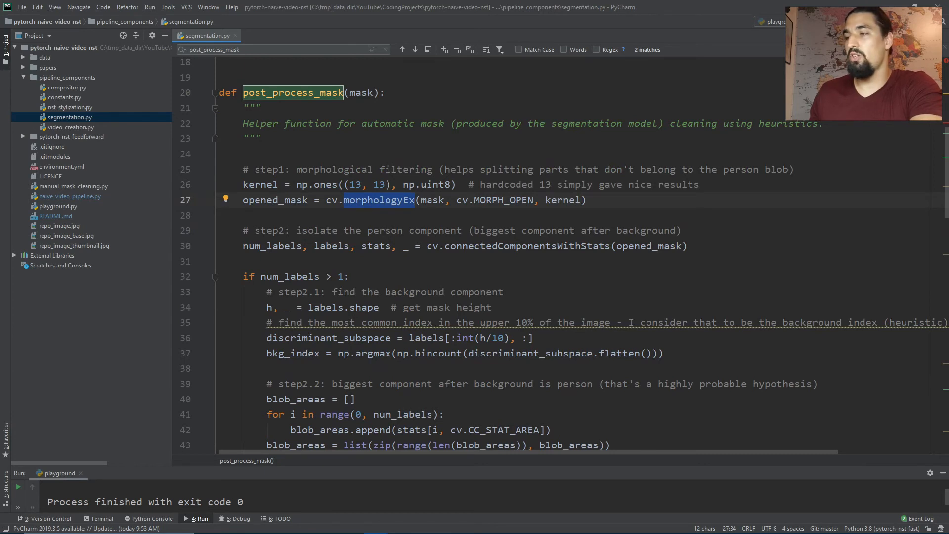
pyautogui.doubleClick(431, 200)
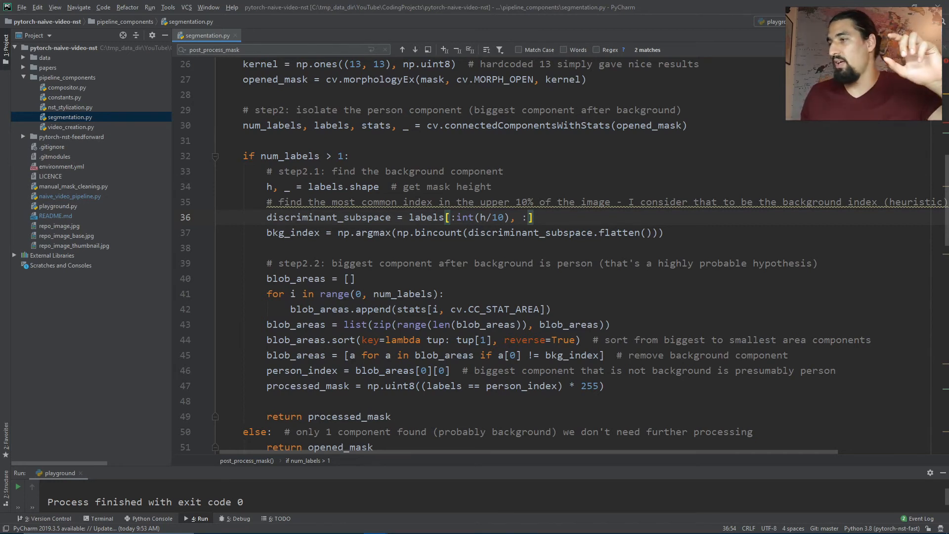
pyautogui.doubleClick(328, 217)
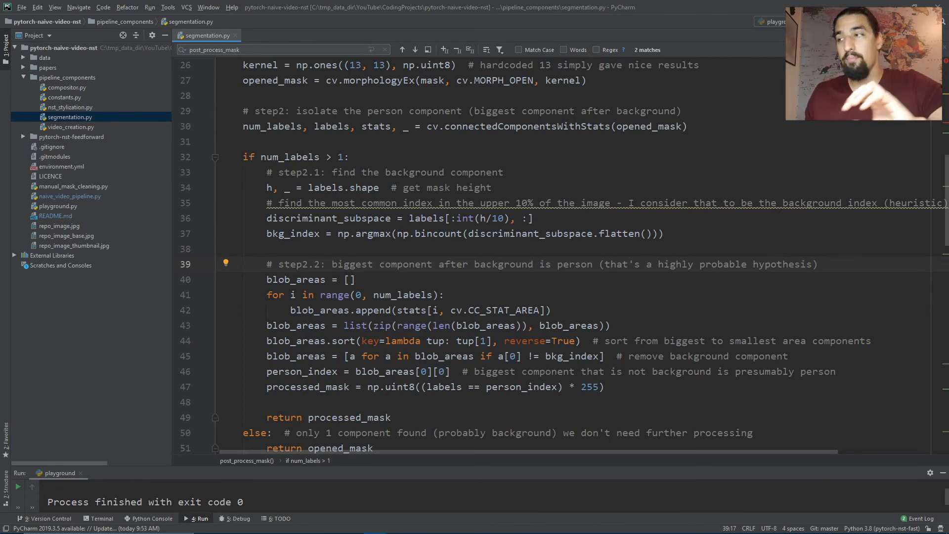
pyautogui.doubleClick(295, 325)
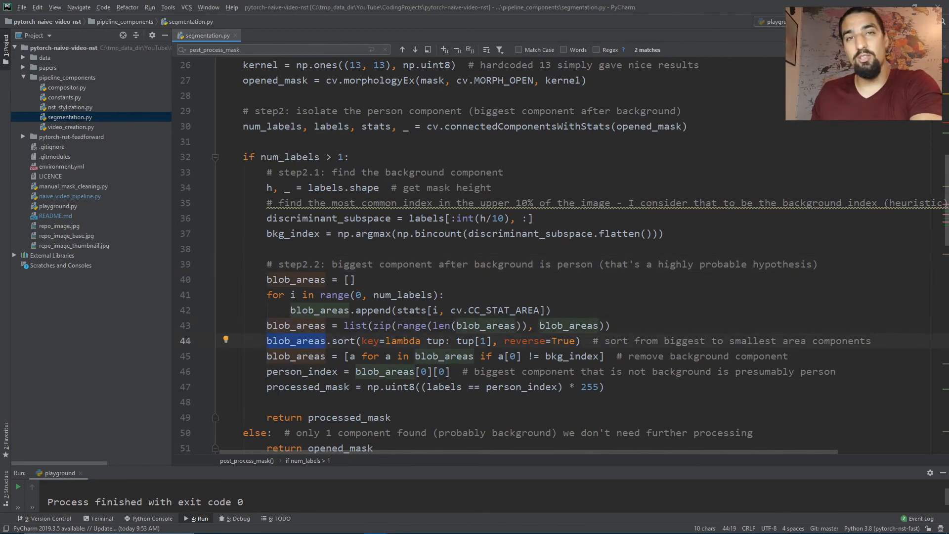
pyautogui.scroll(-3)
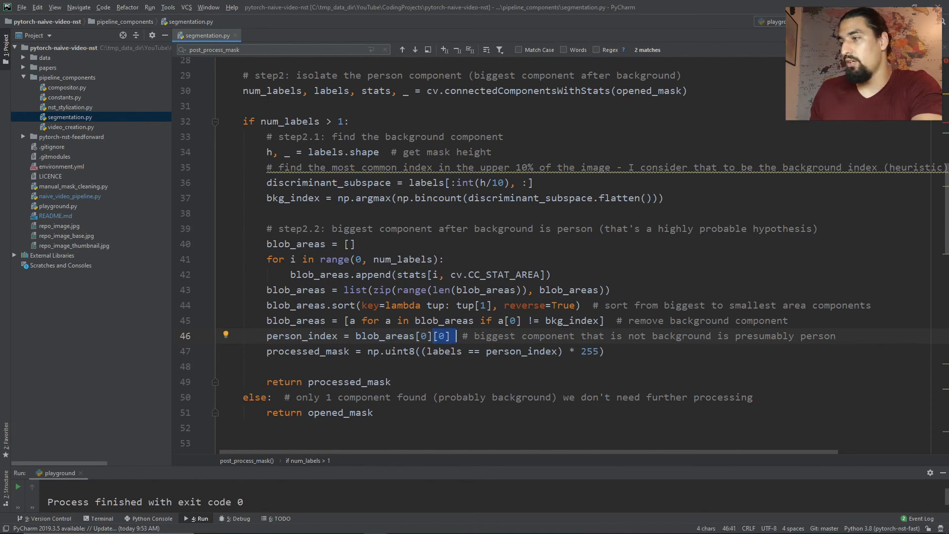
pyautogui.doubleClick(302, 336)
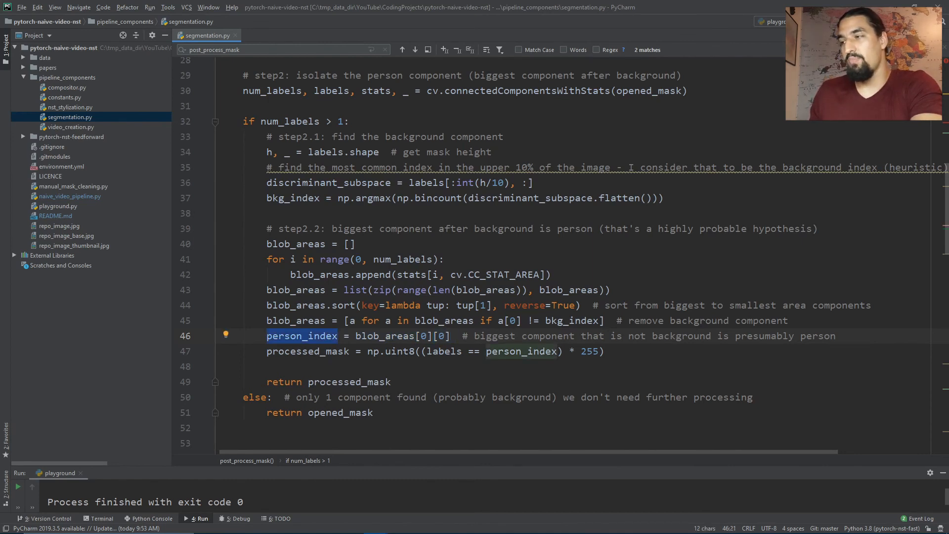
pyautogui.doubleClick(443, 350)
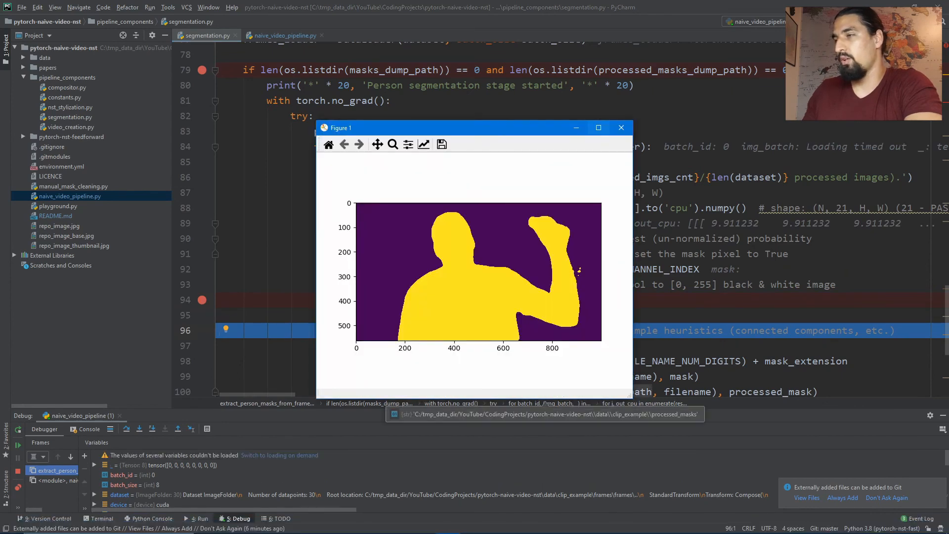
# Step: Bring the Figure 1 window with the segmented person mask into focus
pyautogui.click(597, 128)
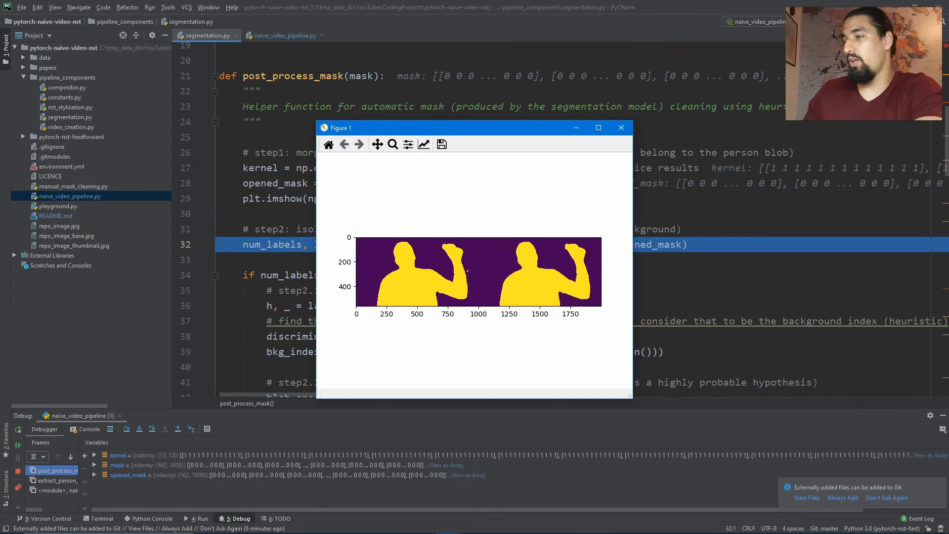
# Step: Maximize Figure 1 showing the original and opened person masks side by side
pyautogui.click(598, 127)
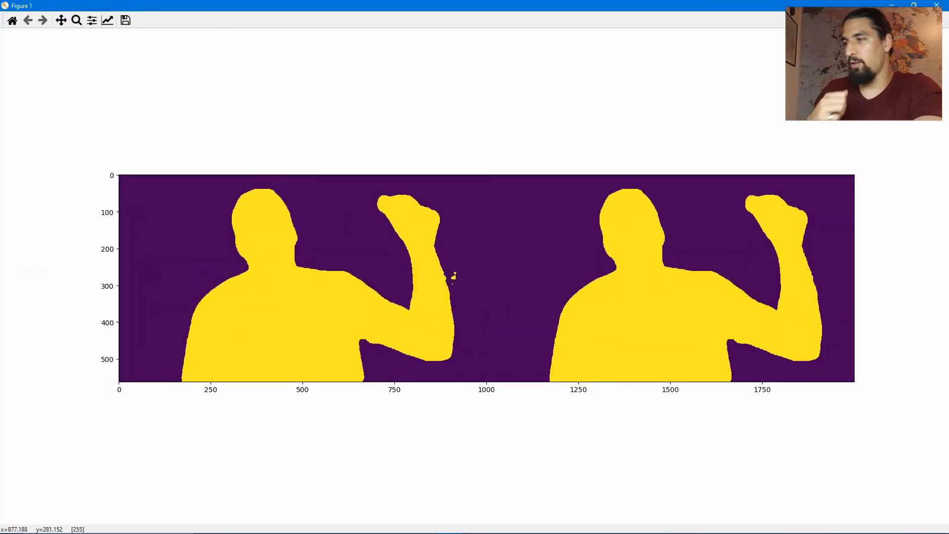